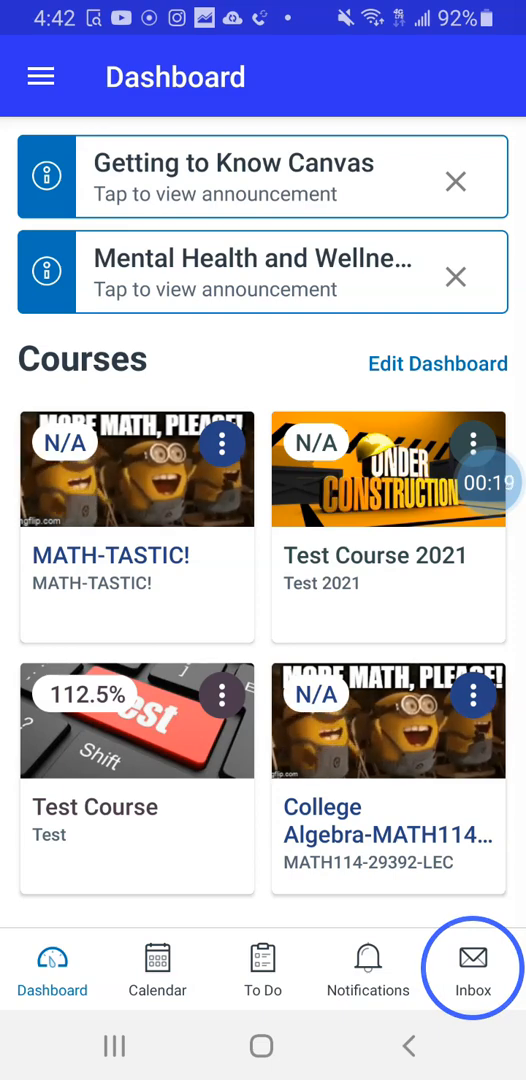
- Open the Inbox and filter it to show only Unread conversations
left_click(473, 967)
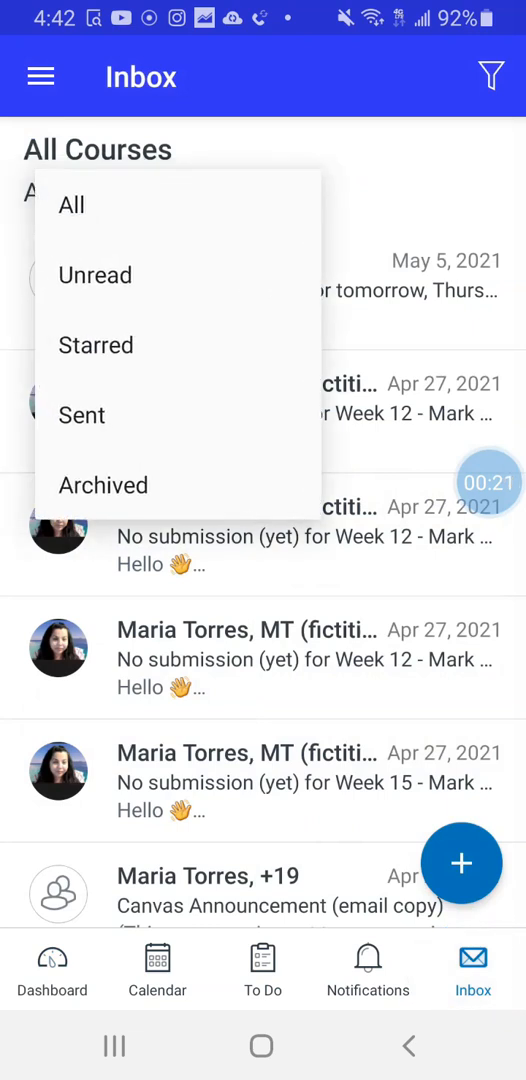
left_click(95, 275)
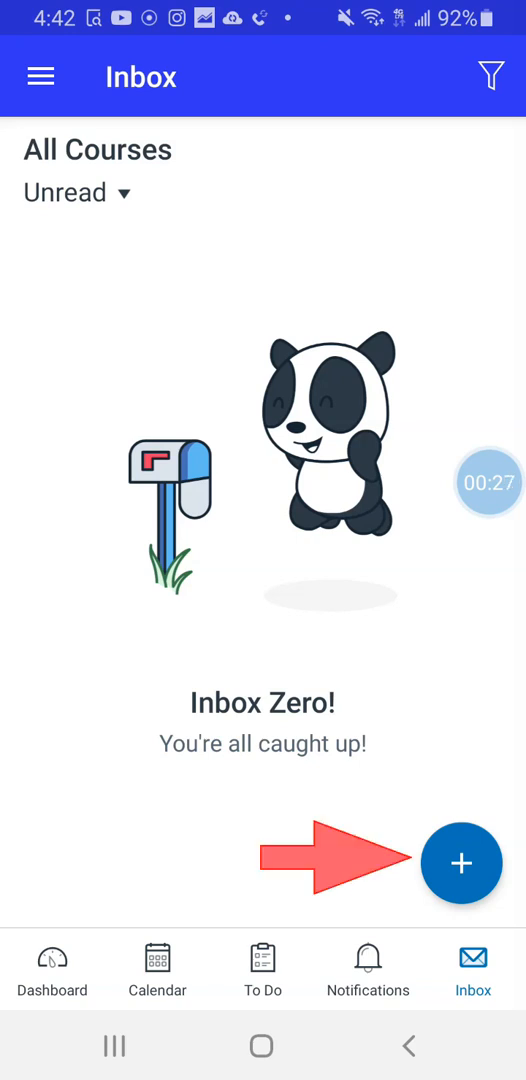
- Start a new message addressed to the MATH-TASTIC! course
left_click(461, 863)
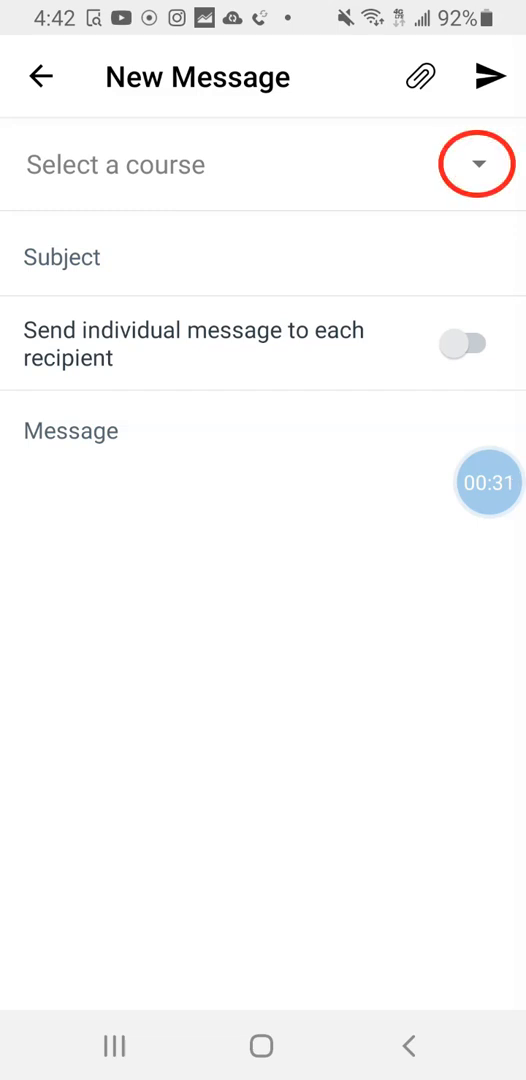
left_click(476, 164)
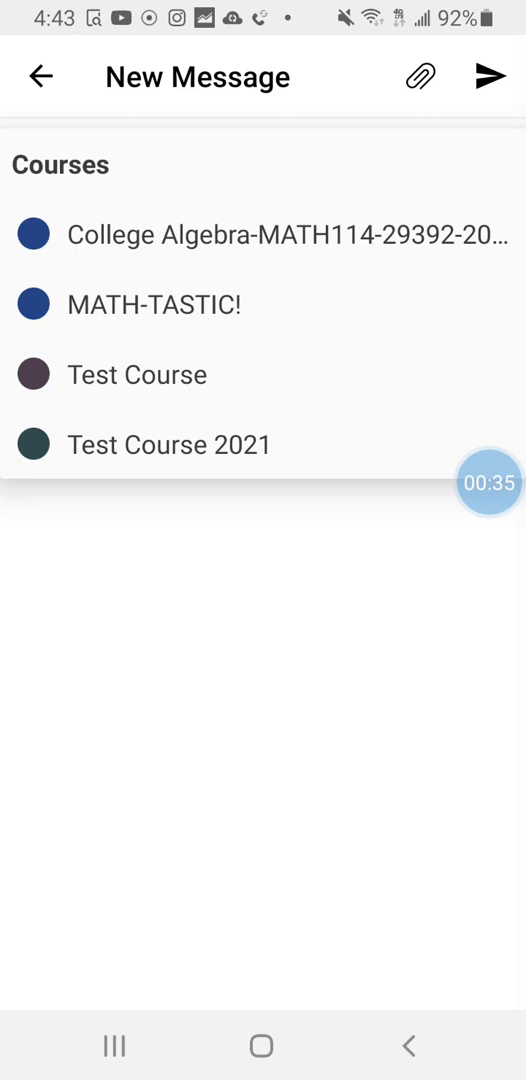
left_click(155, 305)
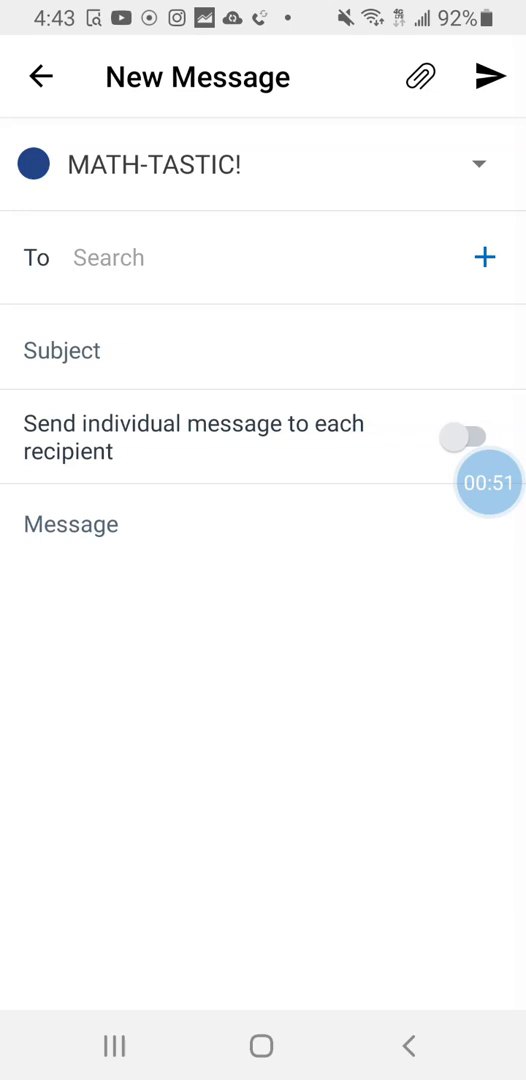
- Select the course instructor in Select Recipients and confirm with DONE
left_click(485, 257)
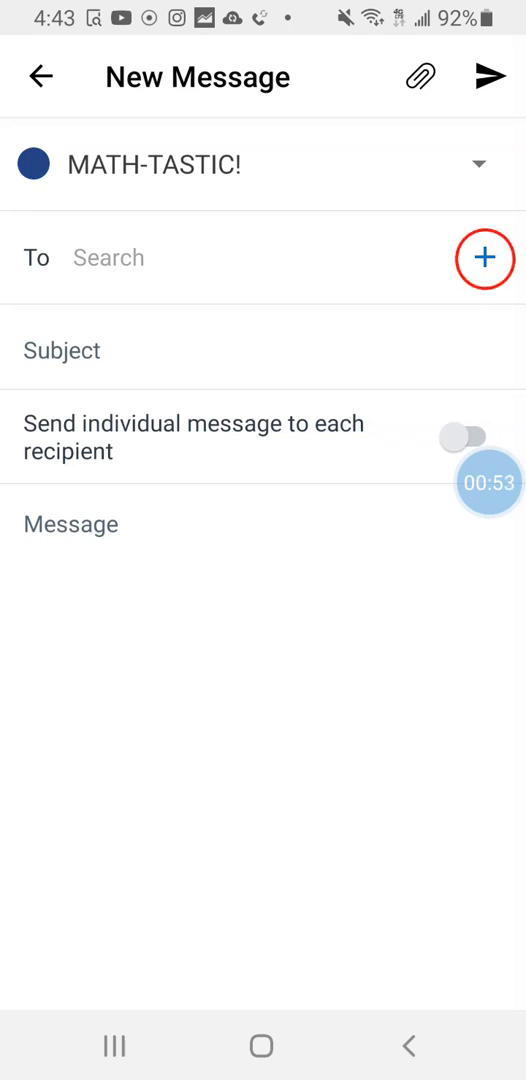
left_click(484, 258)
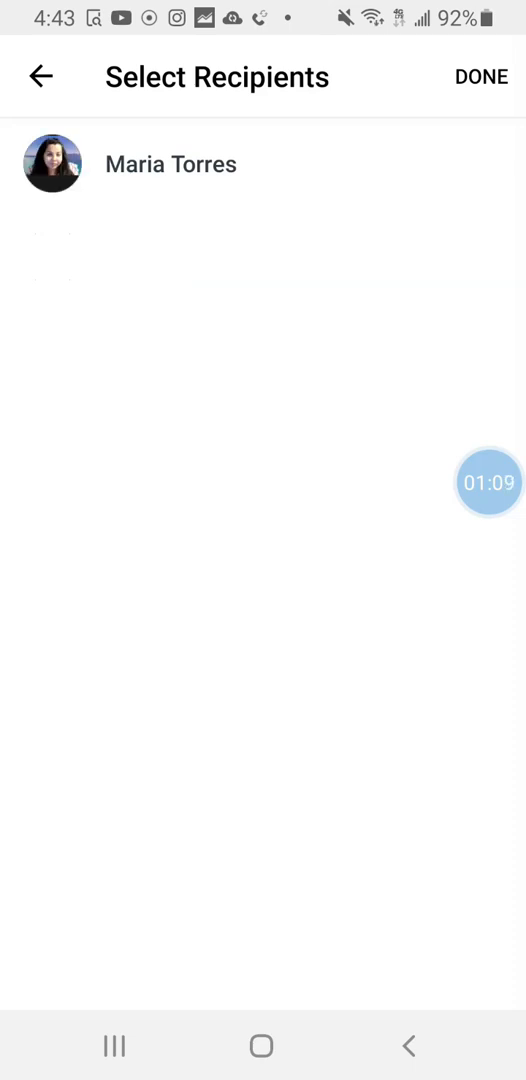
left_click(53, 164)
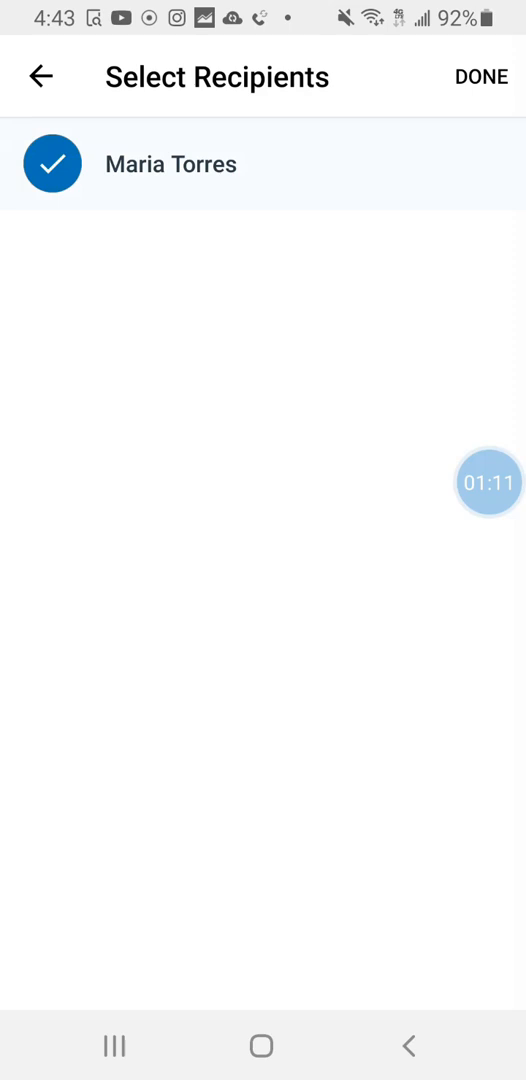
left_click(481, 77)
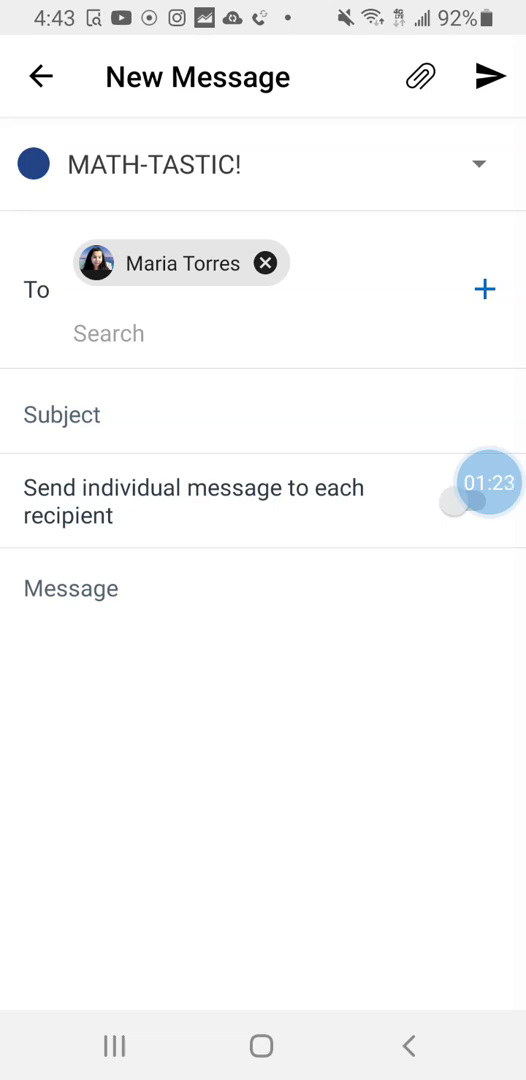
- Enter the subject "You're awesome!" and begin the body with "Hey"
left_click(62, 414)
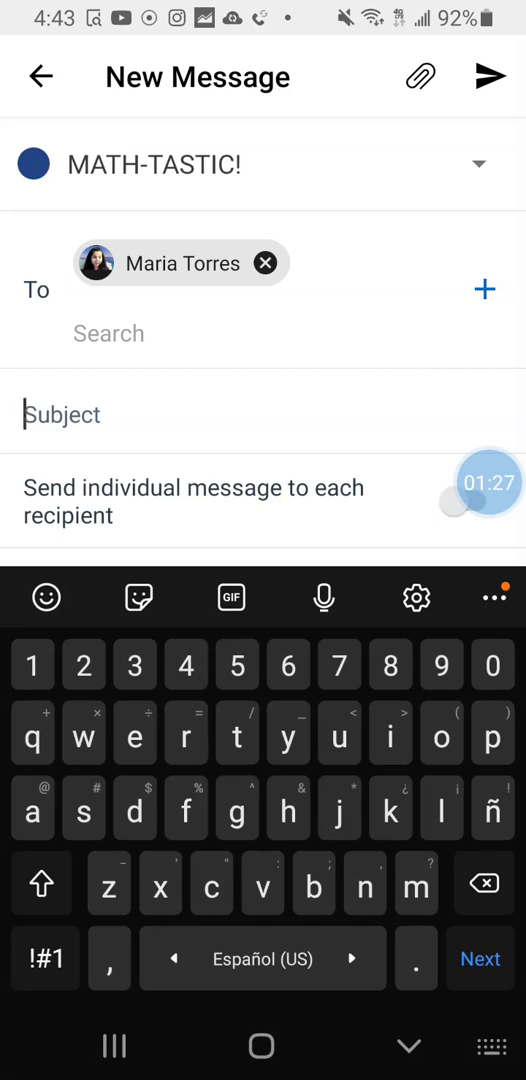
type("You're awesome!")
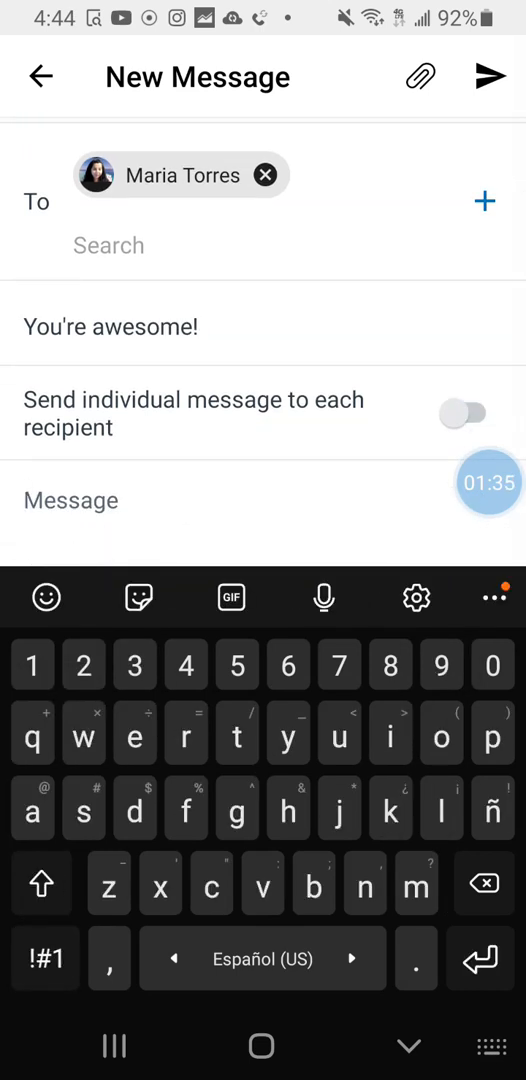
type("Hey")
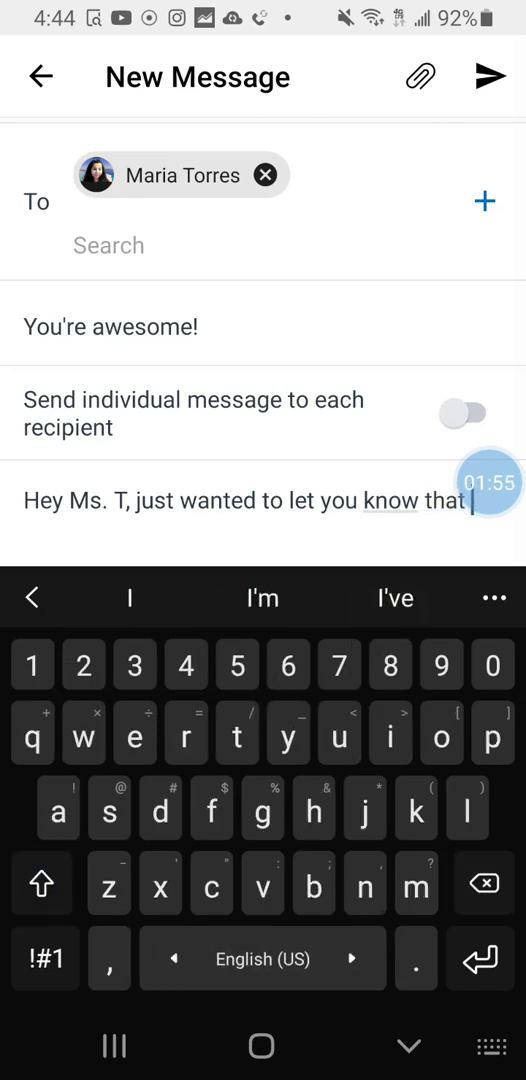
- Type the body about her helpful videos and correct the sign-off name
type("your videos are helpful.")
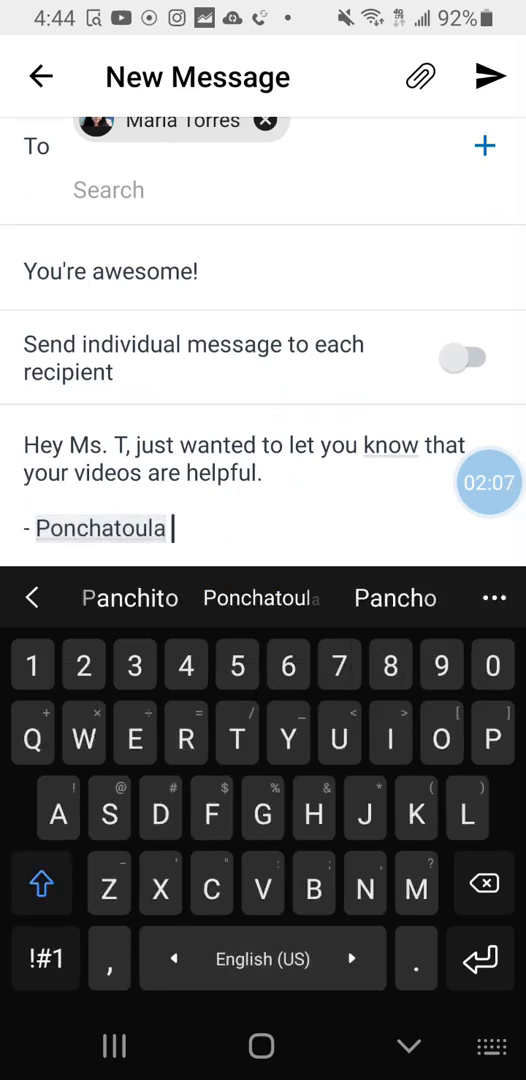
key("BackSpace")
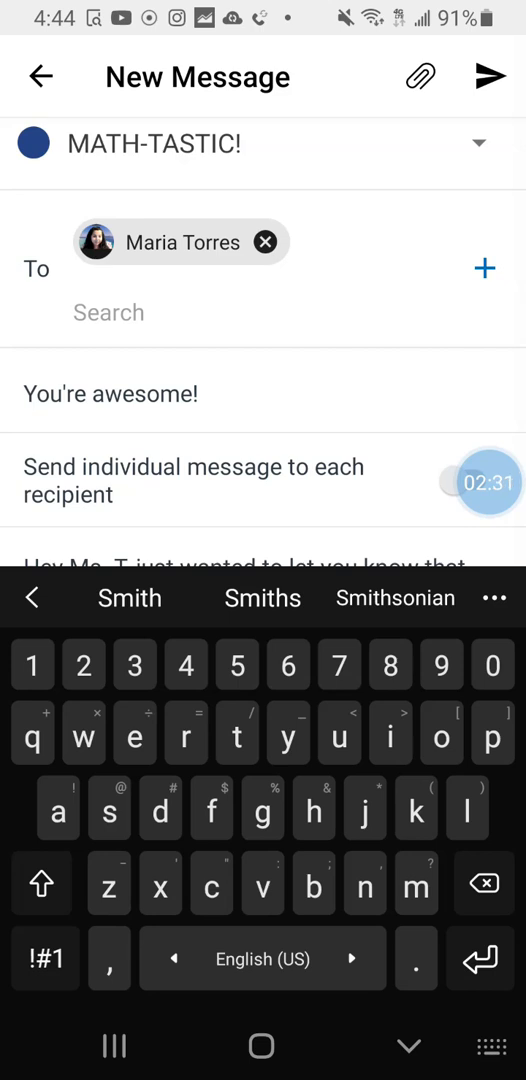
- Re-add the instructor by searching "Maria" and sign off "- Panchito Smith"
left_click(265, 242)
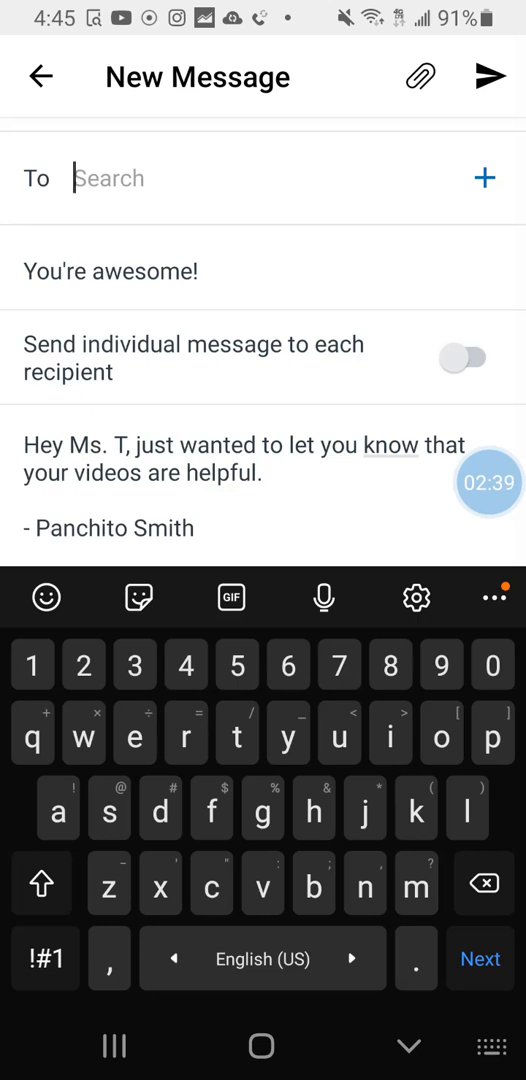
type("Maria torres")
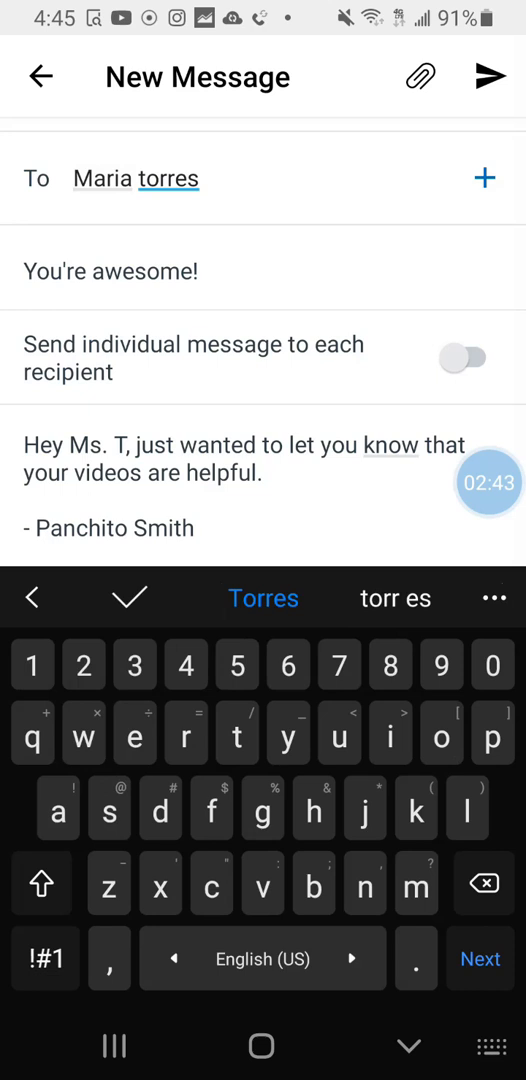
left_click(136, 178)
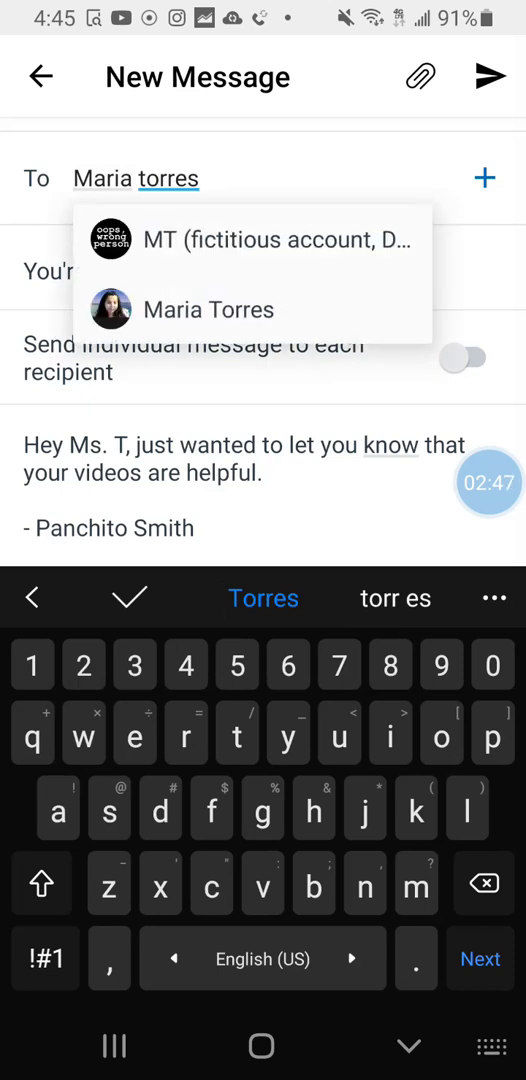
left_click(210, 309)
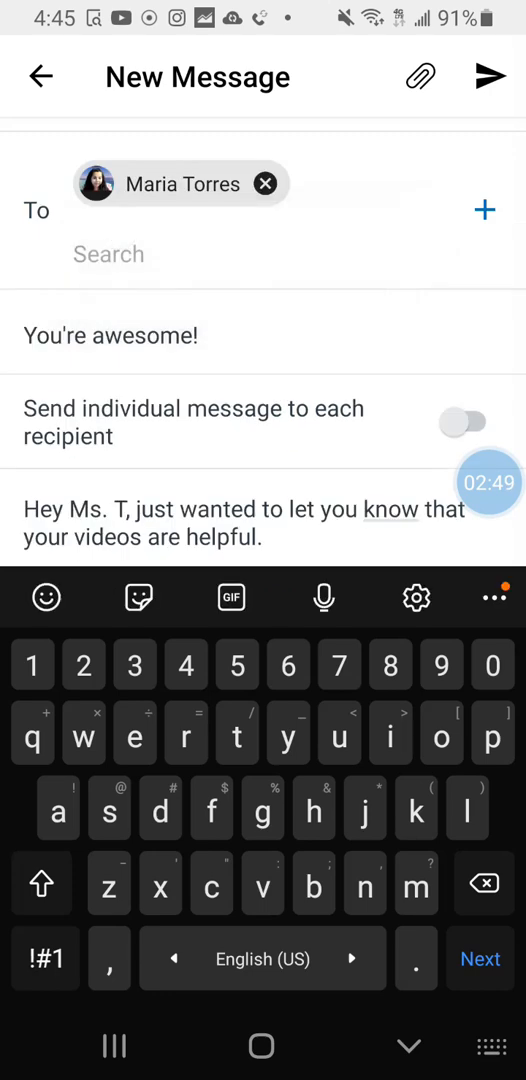
type("- Panchito Smith")
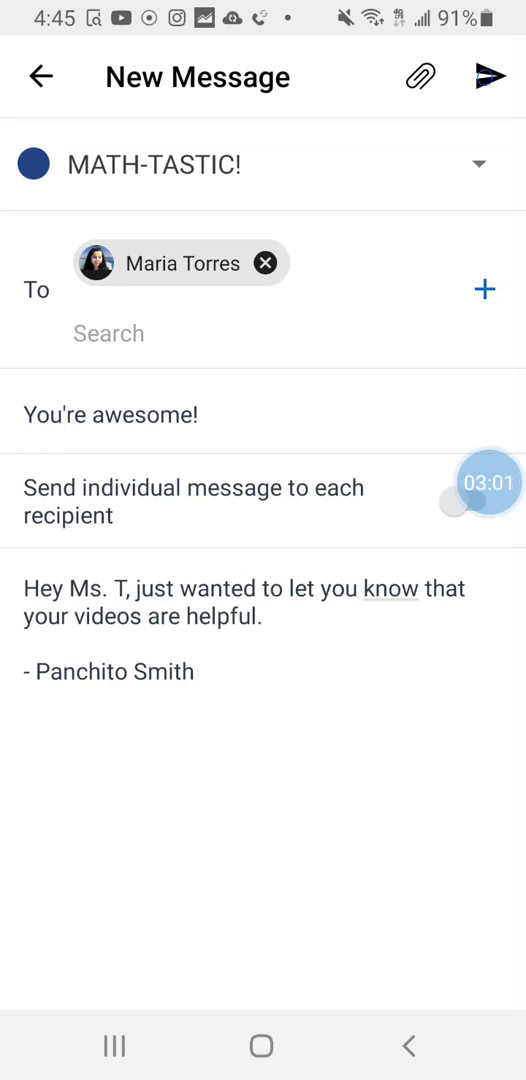
- Send the message and confirm "Message sent successfully" in the Inbox
left_click(486, 77)
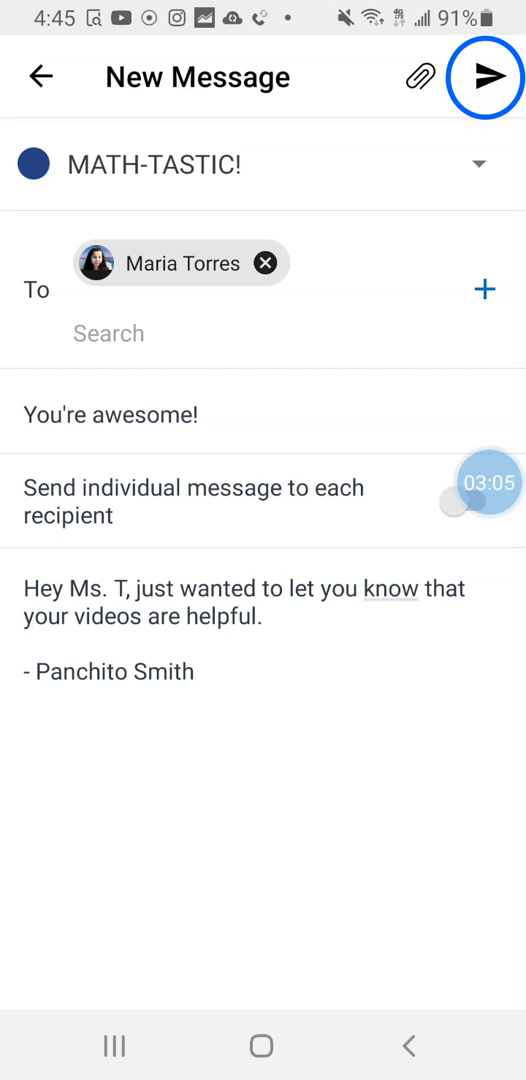
left_click(487, 77)
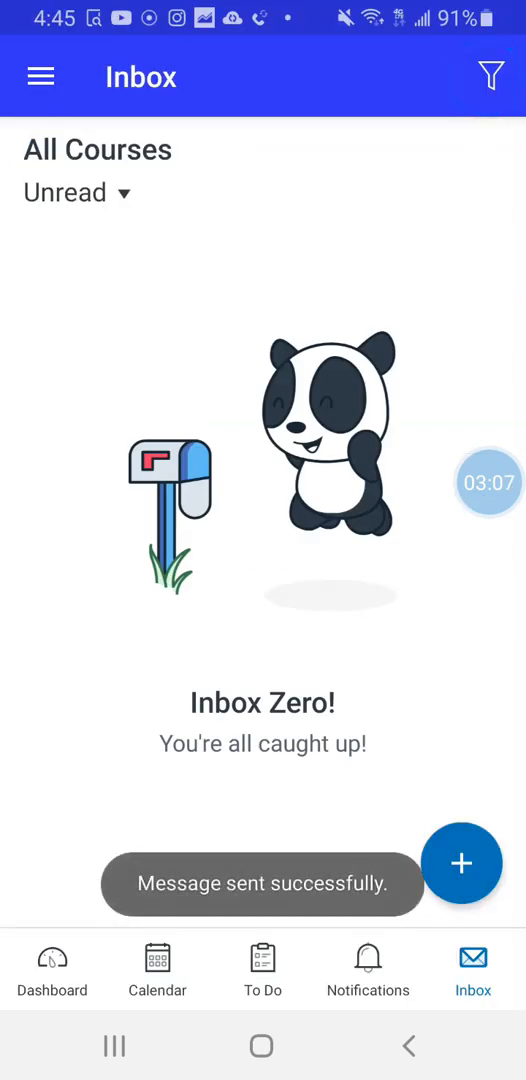